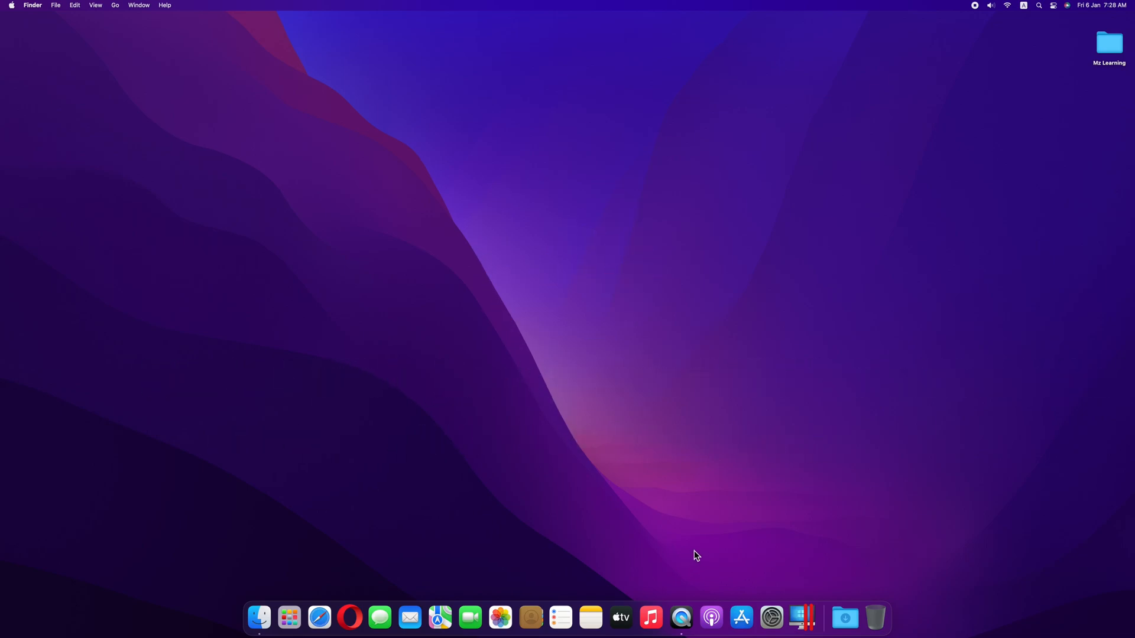
# Launch Parallels Desktop from the Dock so Control Center lists Windows 12 and macOS.
pyautogui.click(801, 617)
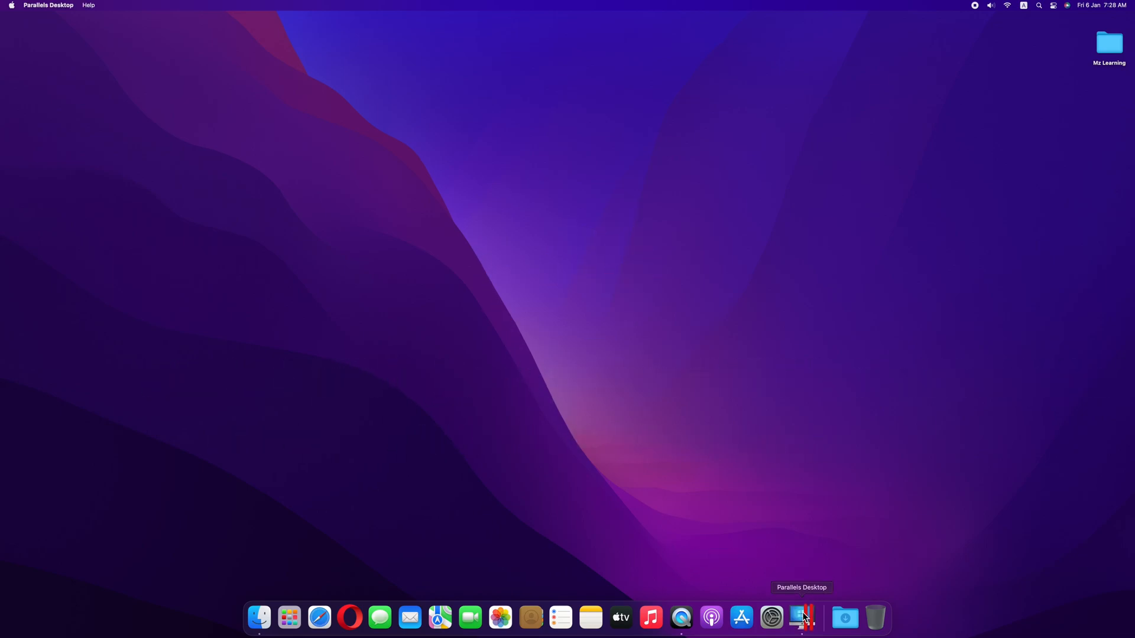
pyautogui.click(802, 617)
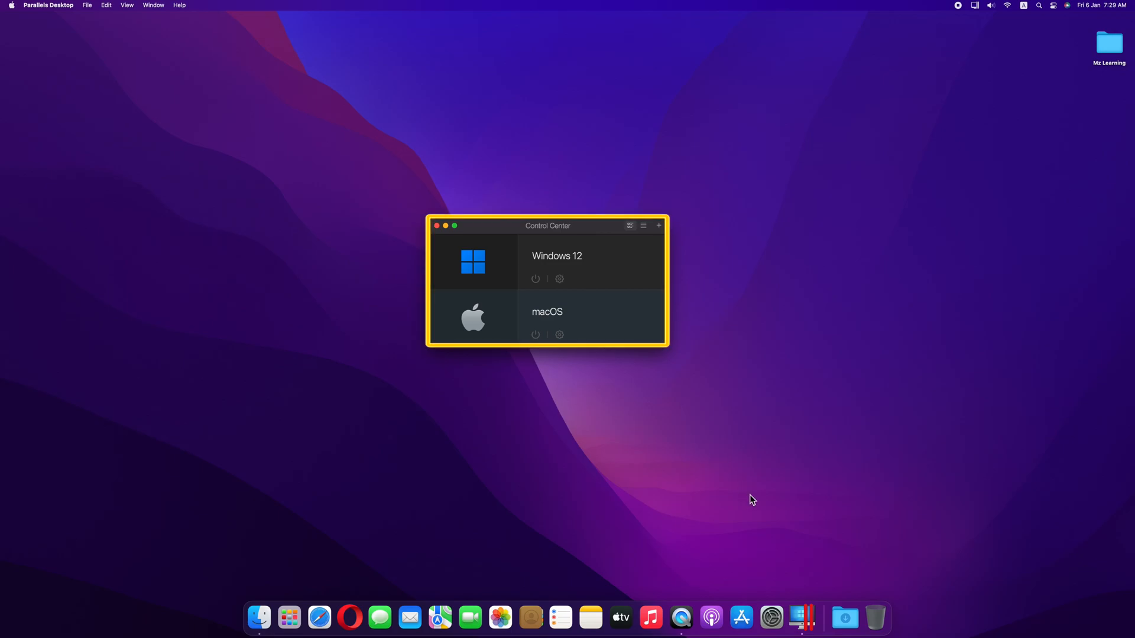
pyautogui.rightClick(801, 617)
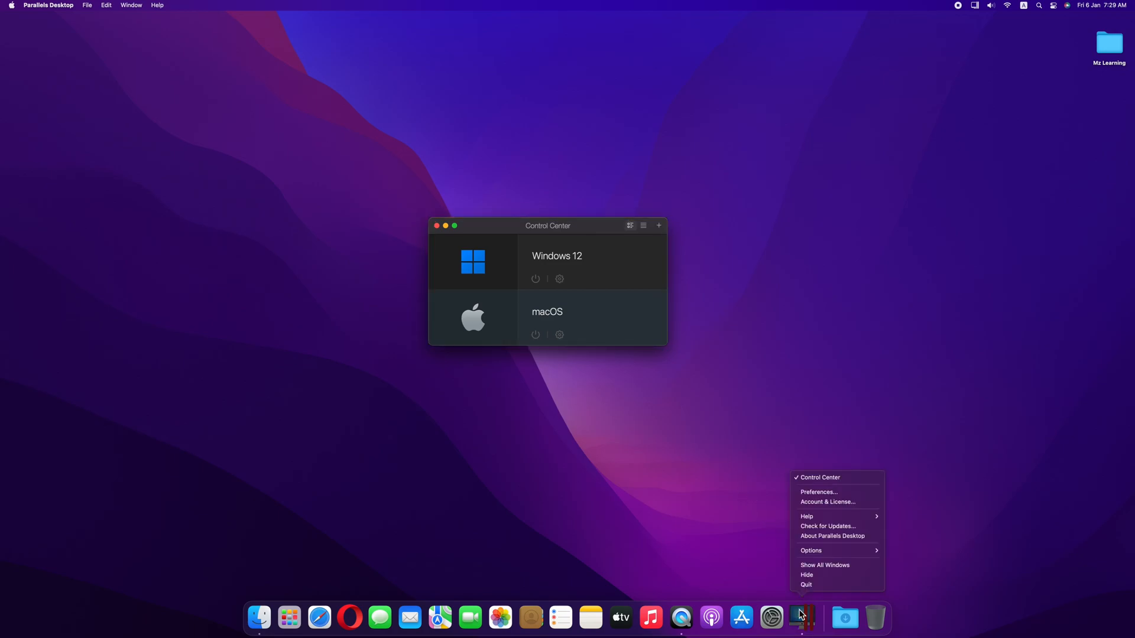
pyautogui.moveTo(818, 477)
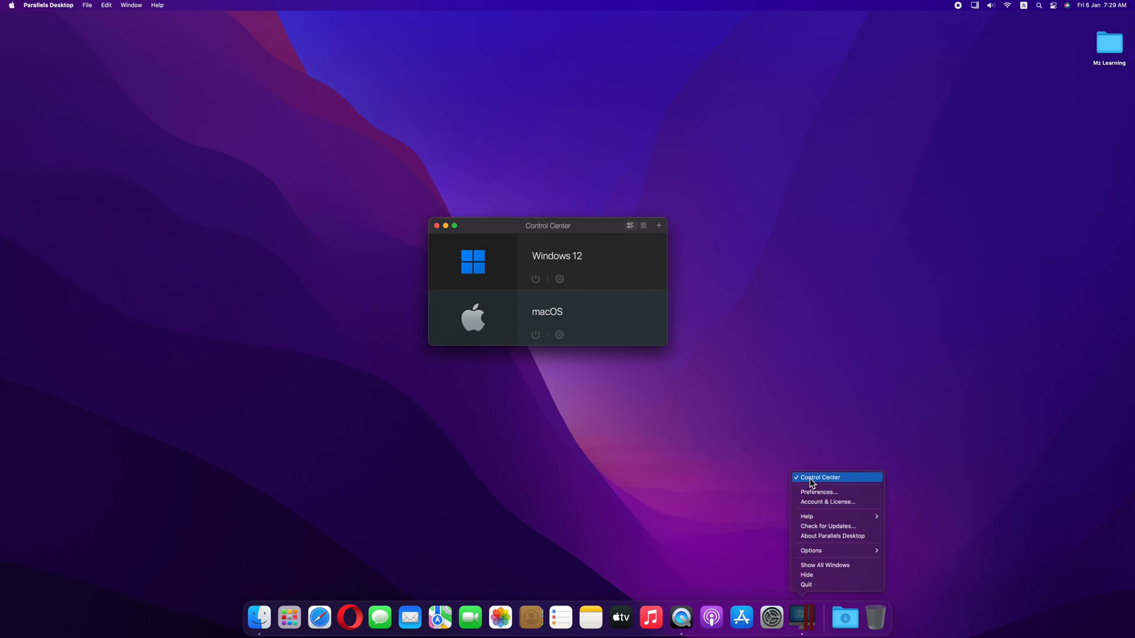
pyautogui.moveTo(784, 488)
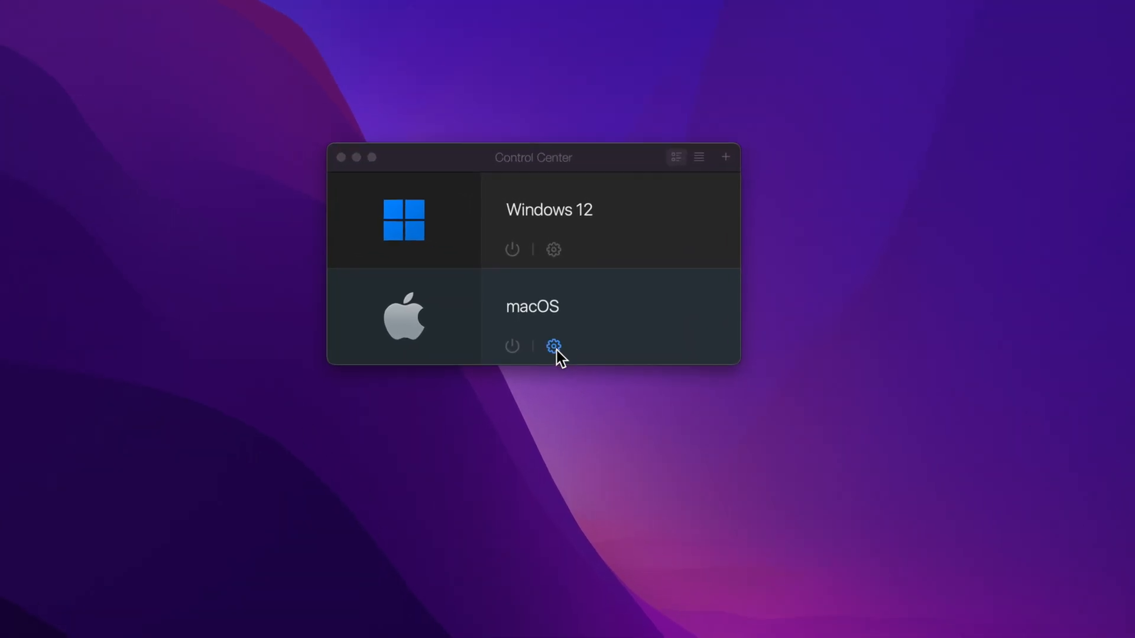
# Enable 'Select boot device on startup' in the macOS VM's Hardware > Boot Order settings.
pyautogui.click(553, 346)
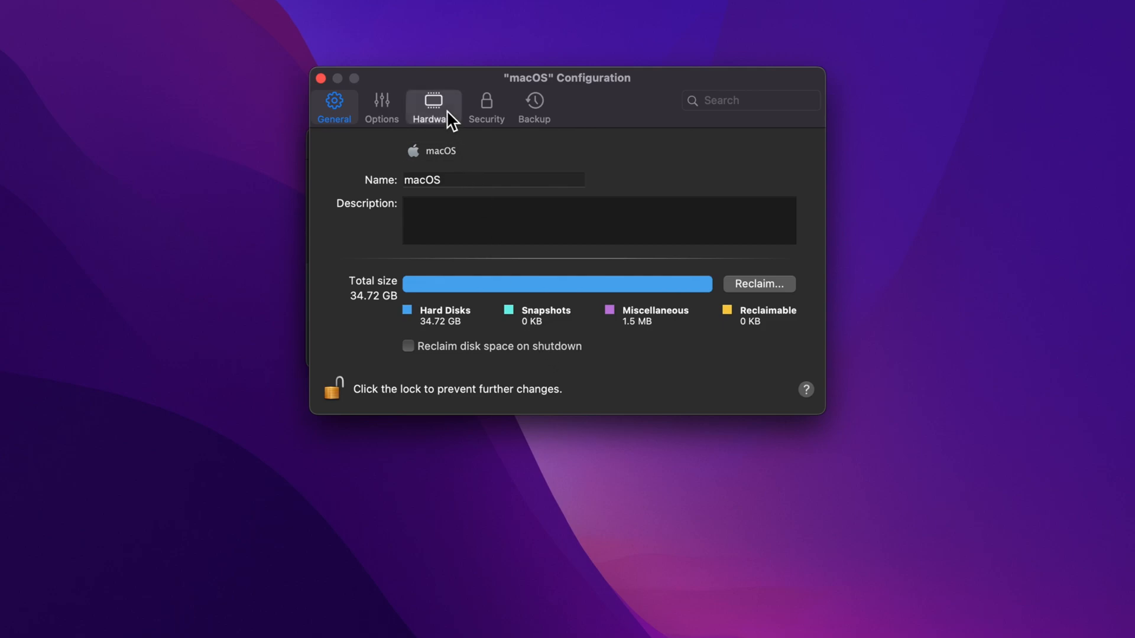
pyautogui.click(433, 105)
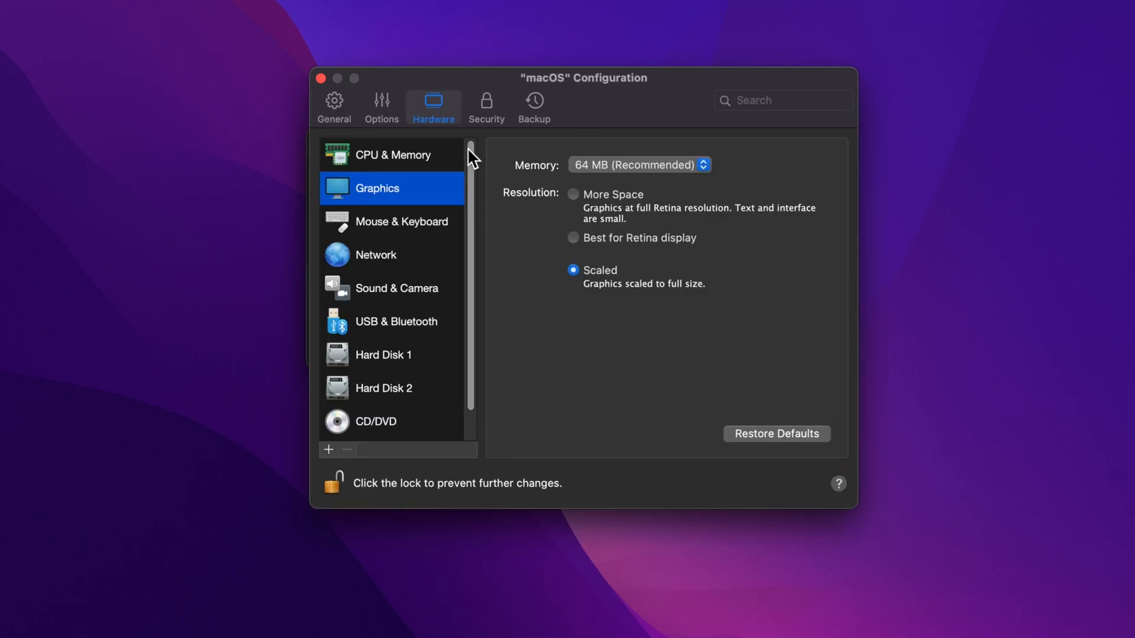
pyautogui.scroll(-3)
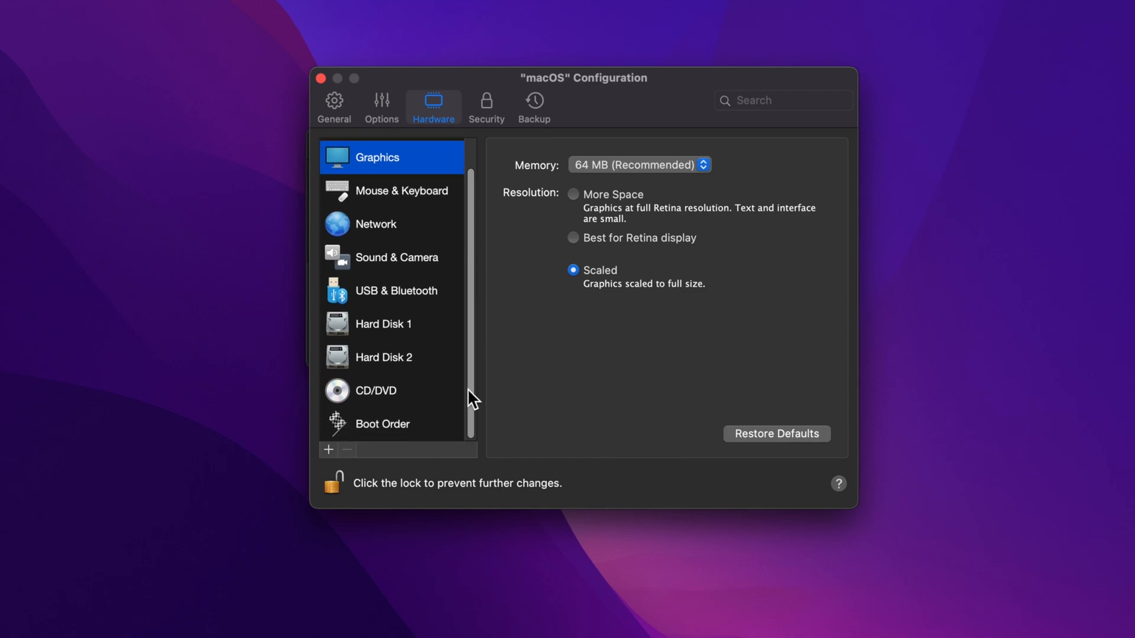
pyautogui.click(383, 424)
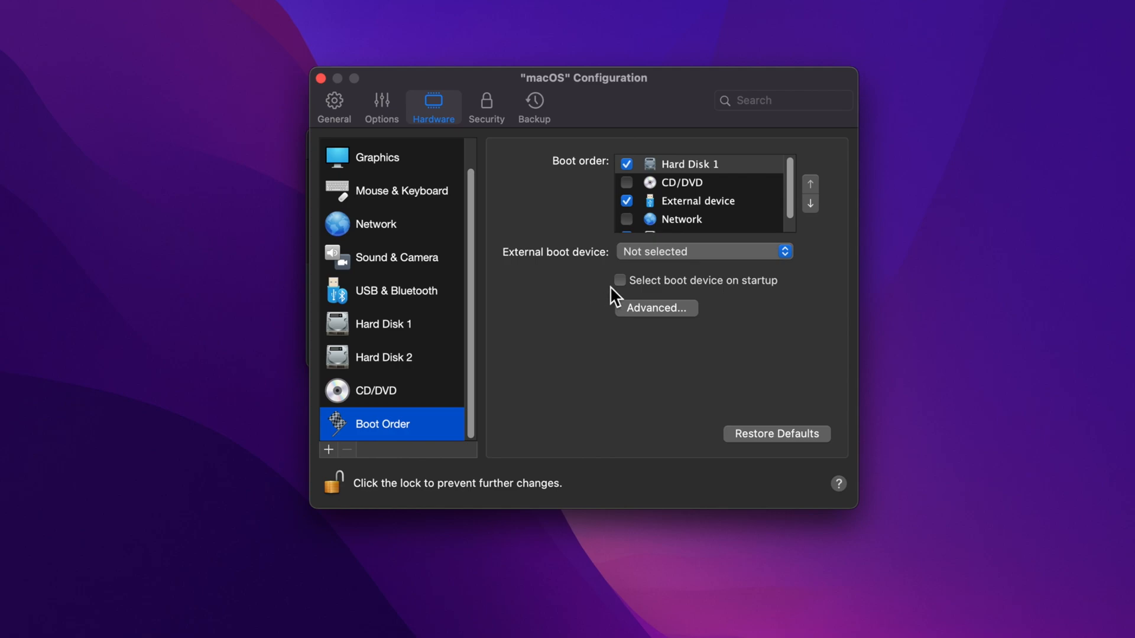
pyautogui.click(619, 280)
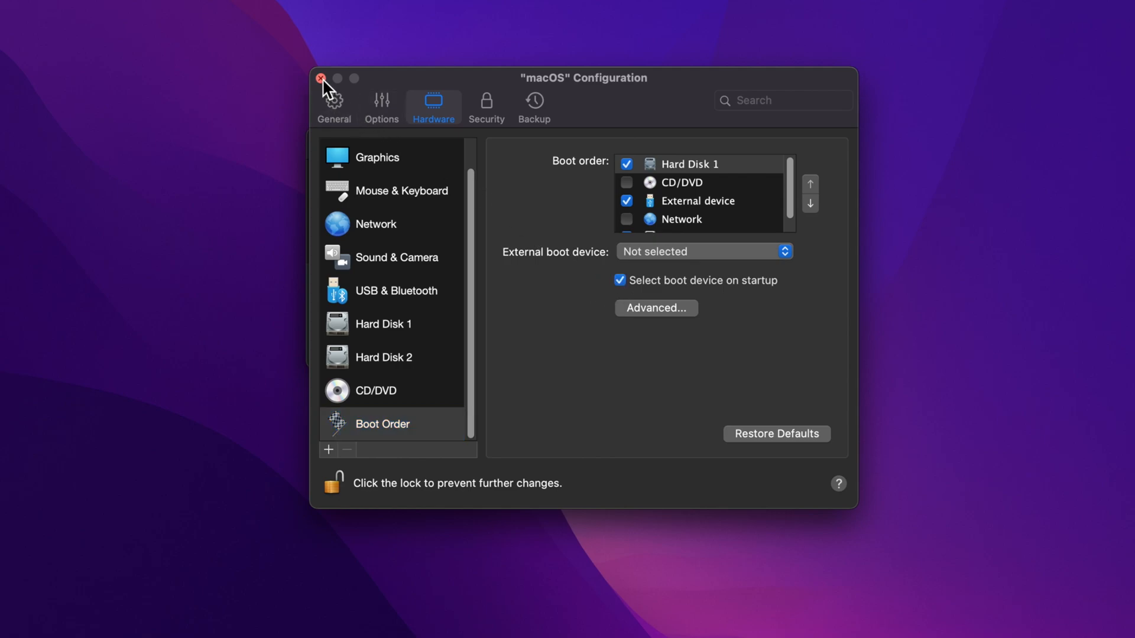
# Close the macOS configuration and start the macOS virtual machine.
pyautogui.click(321, 79)
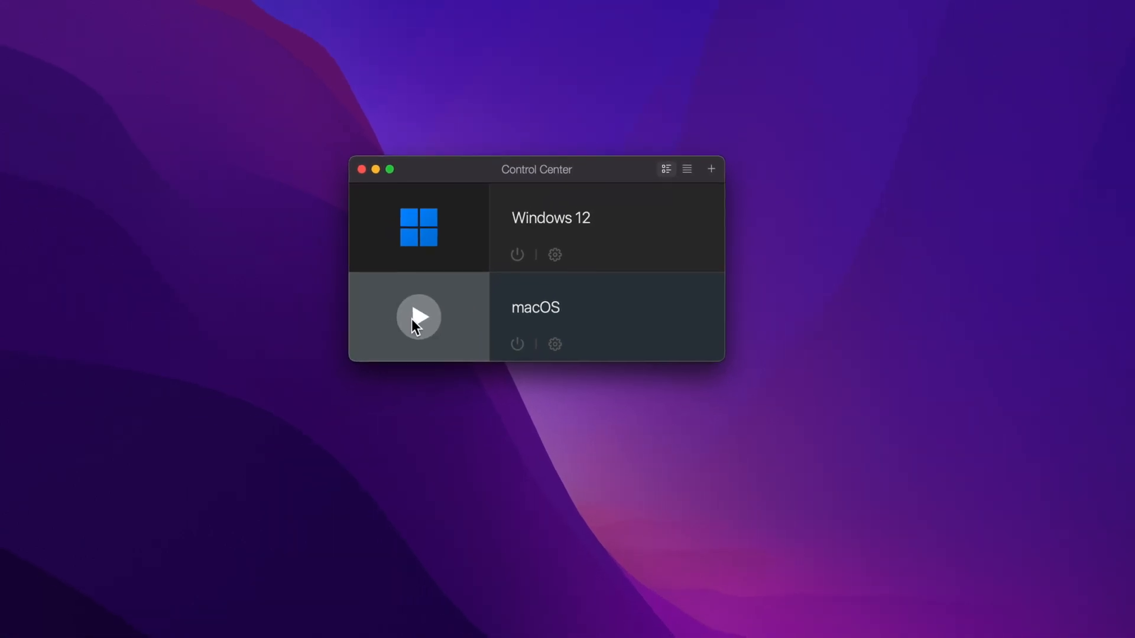
pyautogui.click(418, 317)
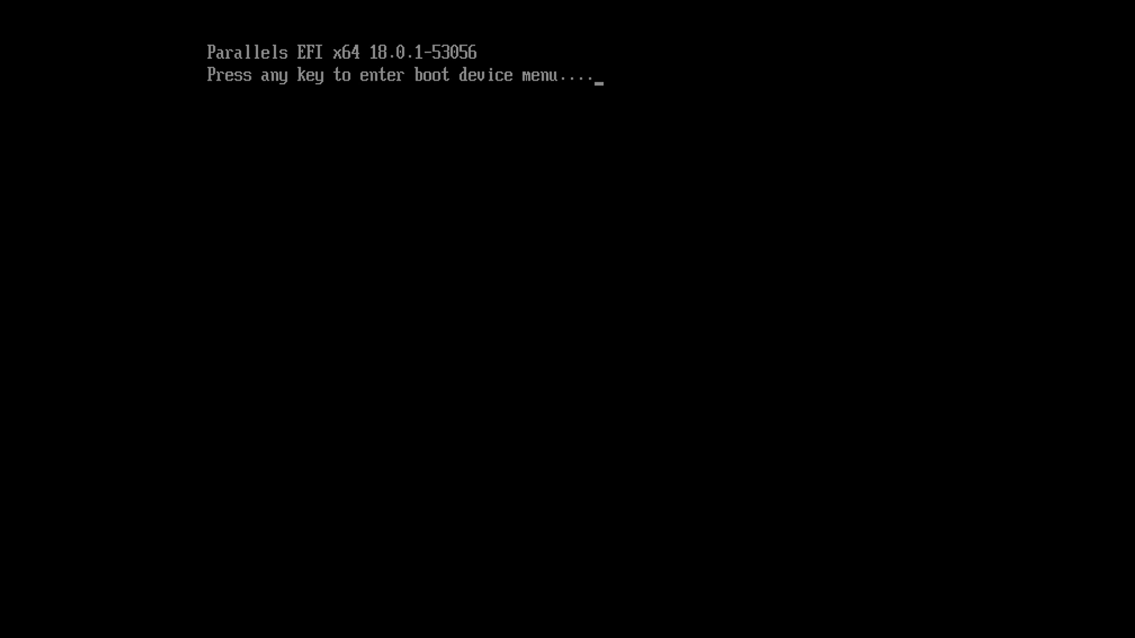
# Enter the EFI Boot Manager menu and move down toward the Mac OS X Recovery option.
pyautogui.press('enter')
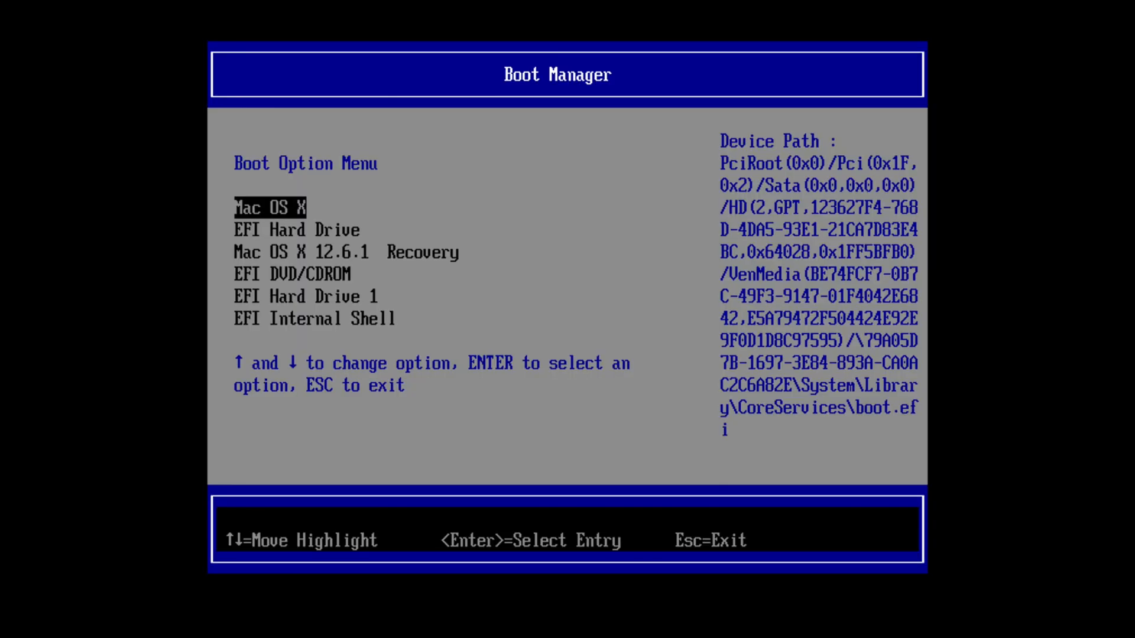
pyautogui.press('Down')
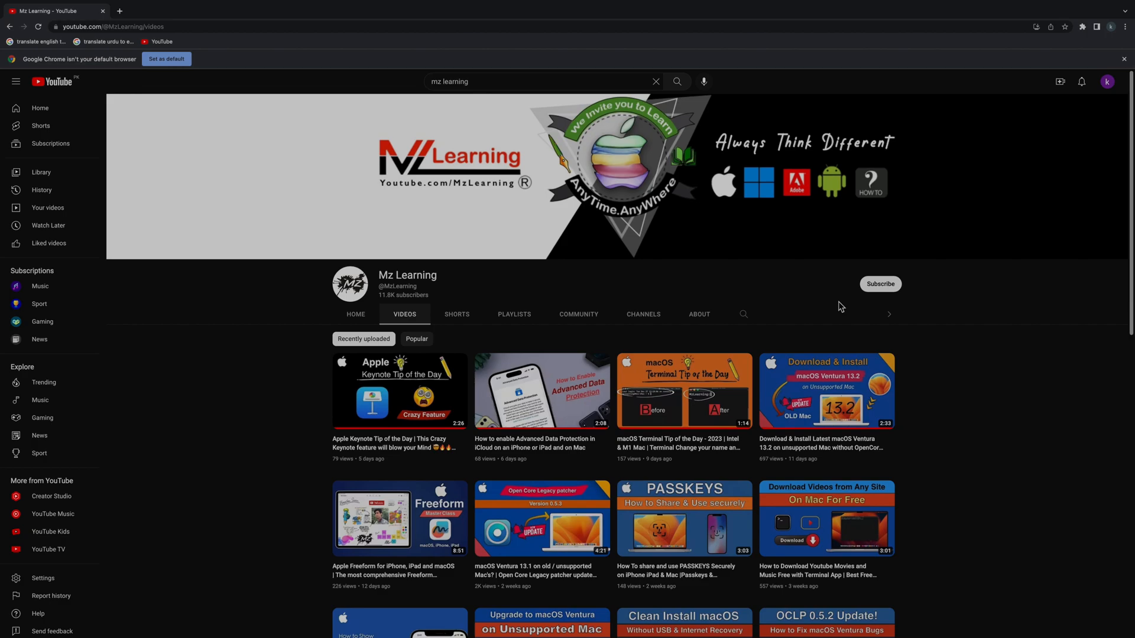
# Subscribe to the Mz Learning channel on YouTube.
pyautogui.click(880, 284)
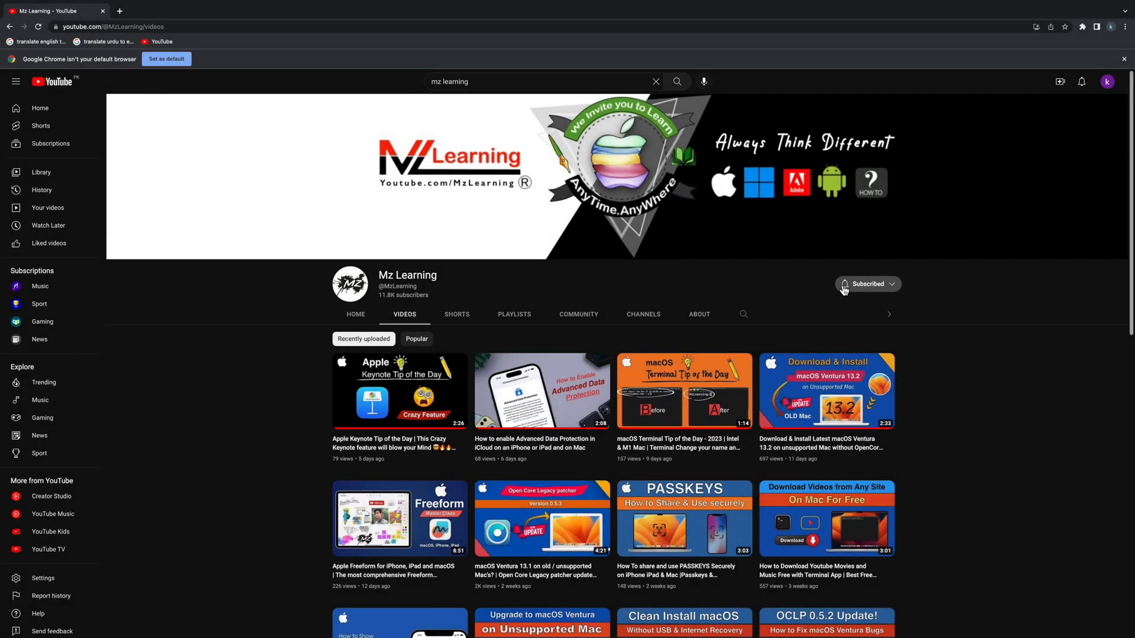
pyautogui.moveTo(852, 305)
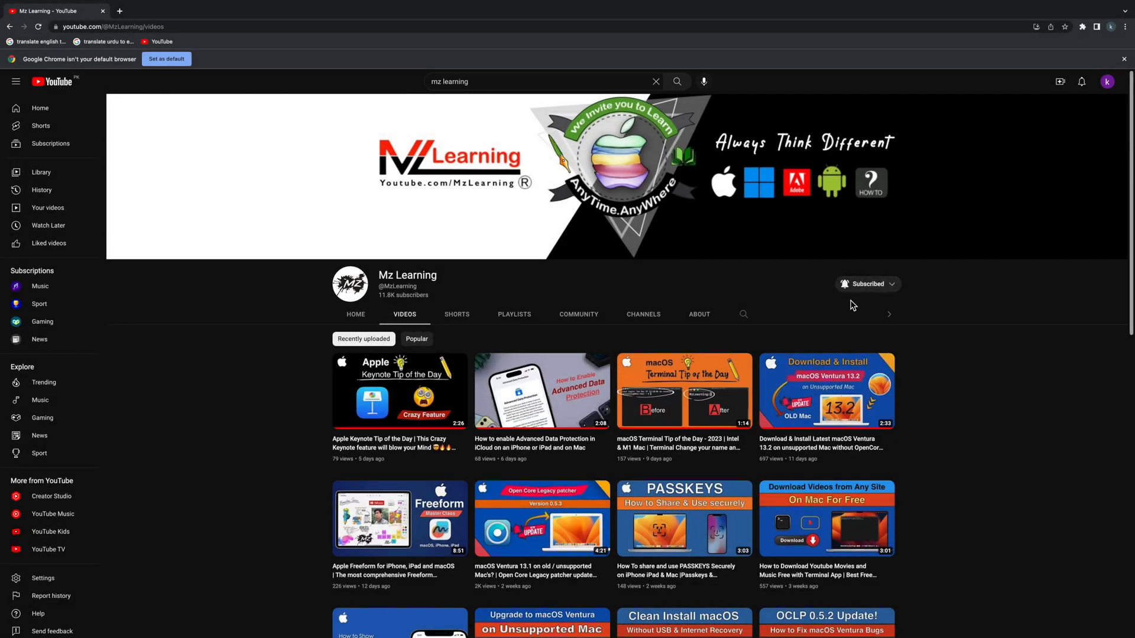